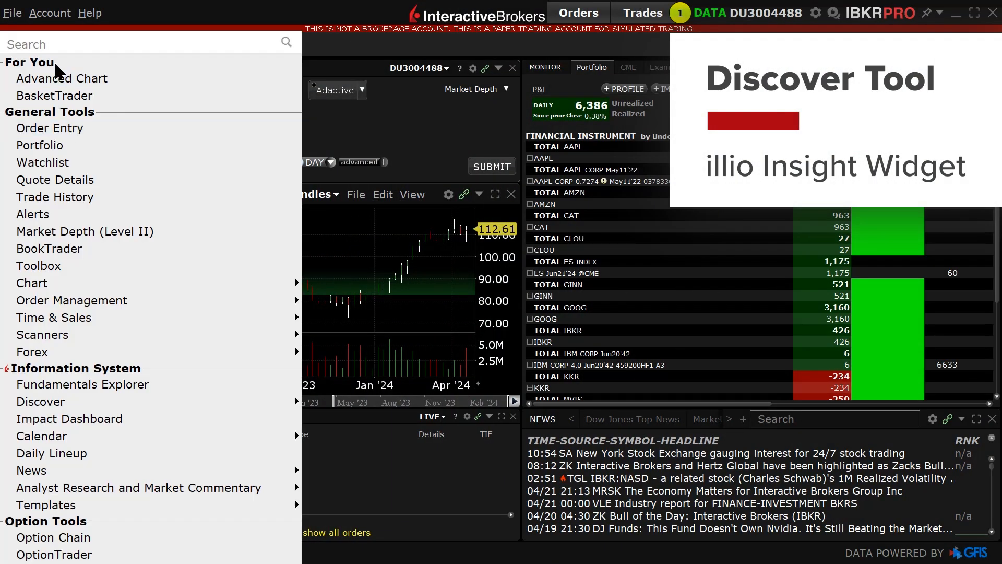
{"action": "mouse_move", "coordinate": [40, 402]}
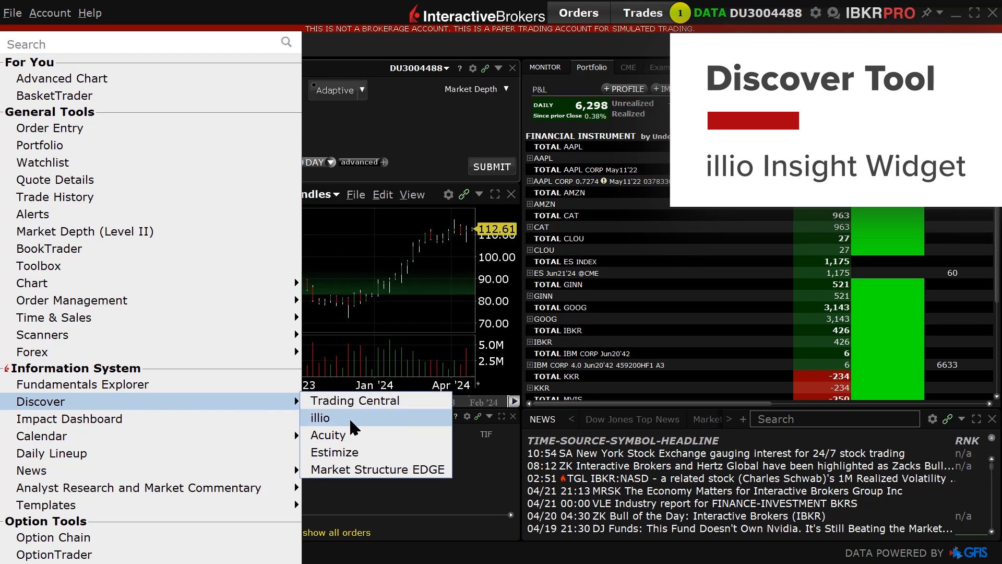
Open illio insights in Discover, showing US 500 stocks' largest out- and under-performers.
{"action": "left_click", "coordinate": [320, 418]}
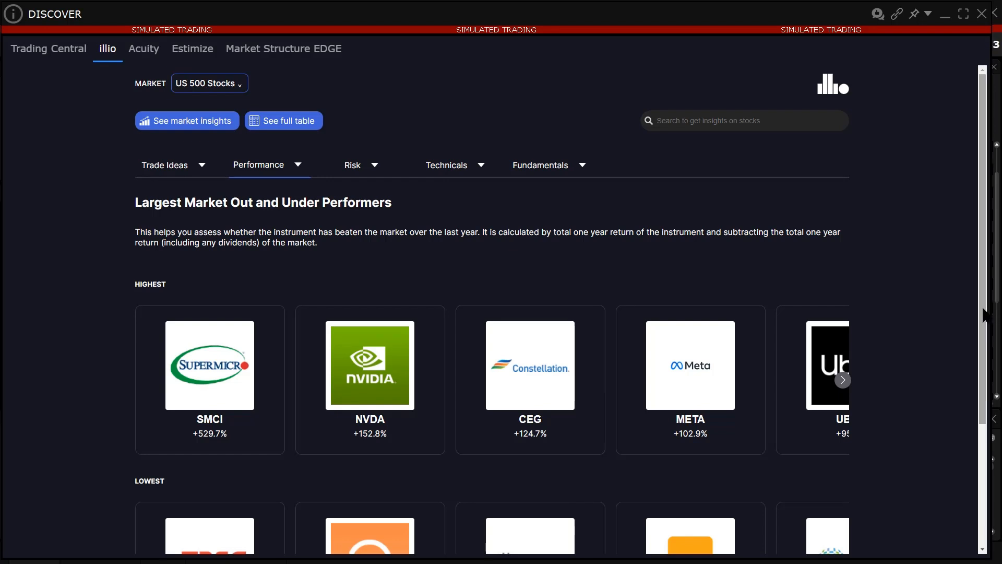
{"action": "scroll", "scroll_direction": "down", "scroll_amount": 3}
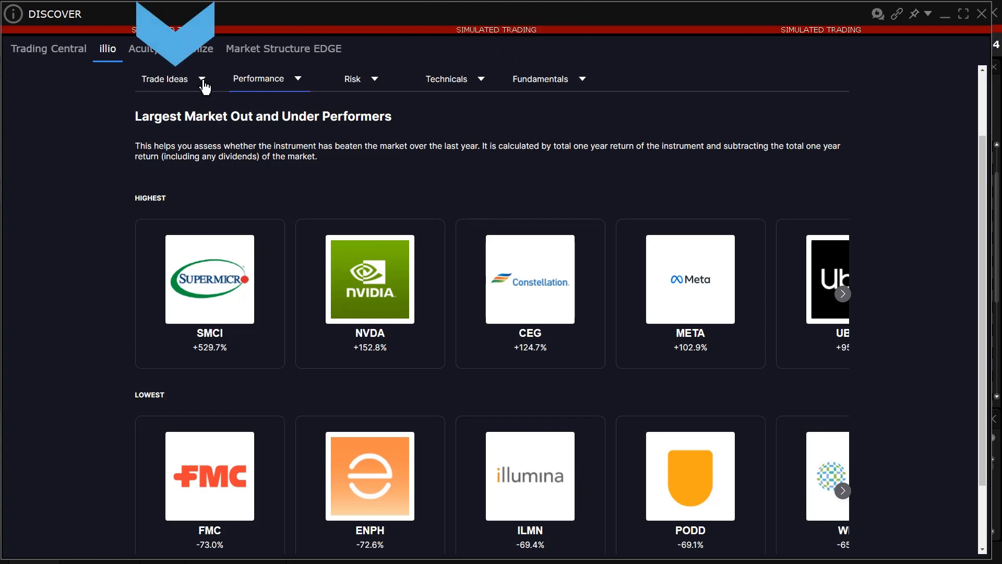
{"action": "left_click", "coordinate": [165, 79]}
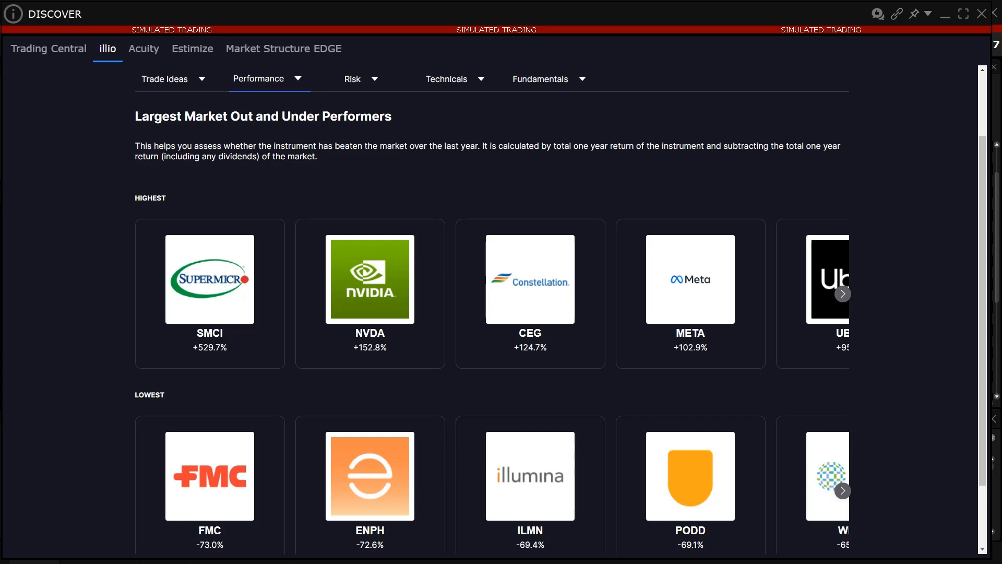
{"action": "left_click", "coordinate": [267, 78]}
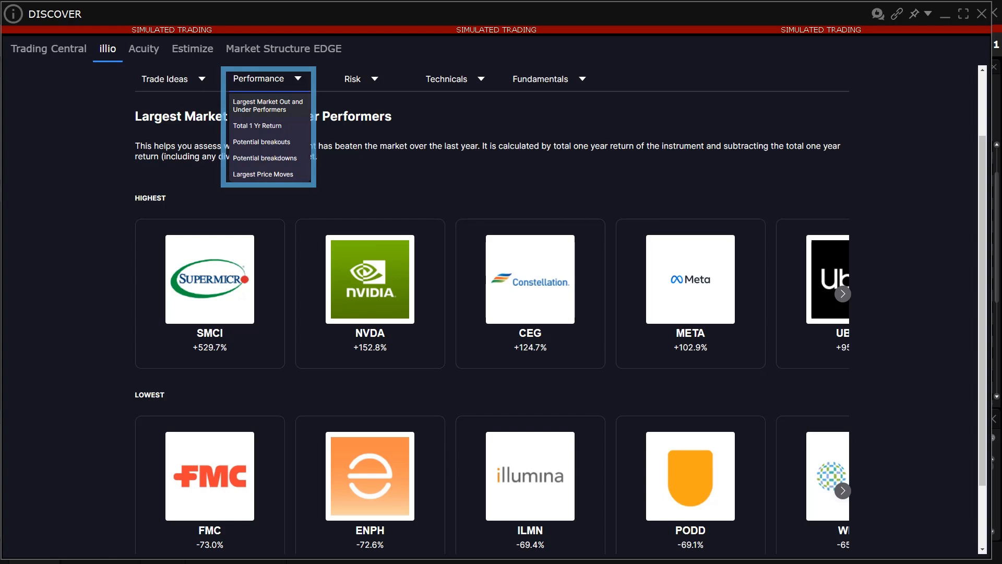
{"action": "left_click", "coordinate": [353, 79]}
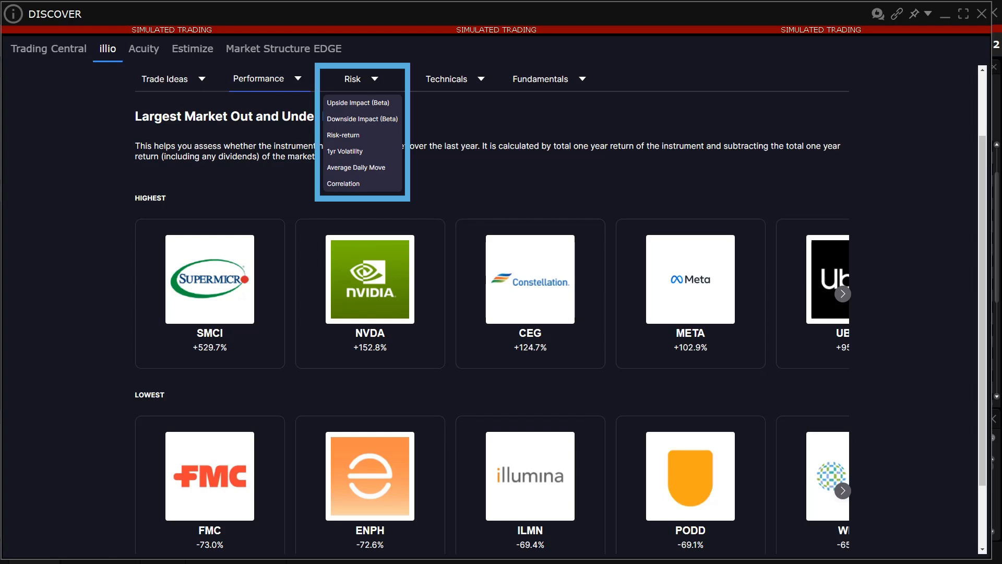
{"action": "left_click", "coordinate": [446, 79]}
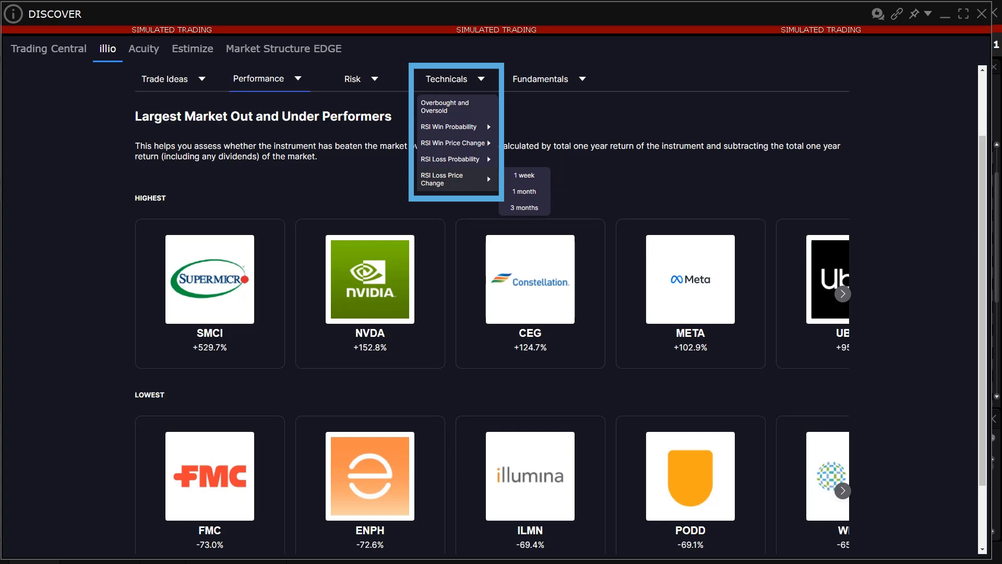
{"action": "left_click", "coordinate": [540, 79]}
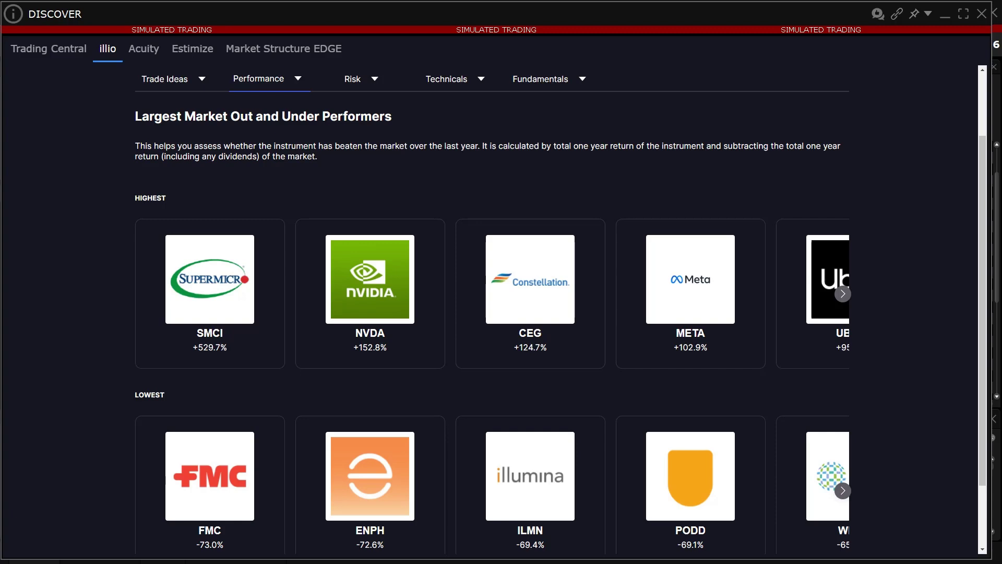
{"action": "mouse_move", "coordinate": [684, 290]}
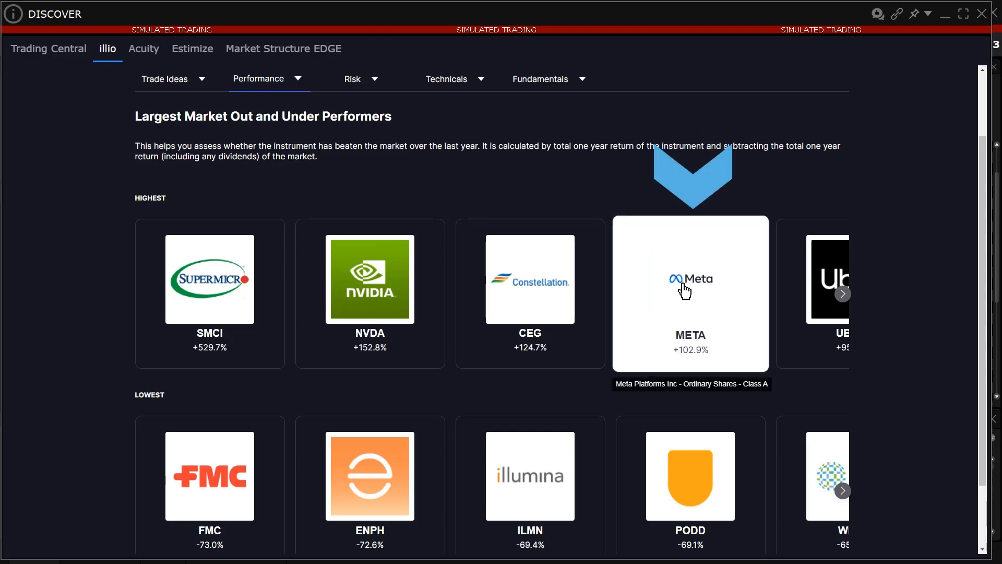
{"action": "left_click", "coordinate": [684, 288]}
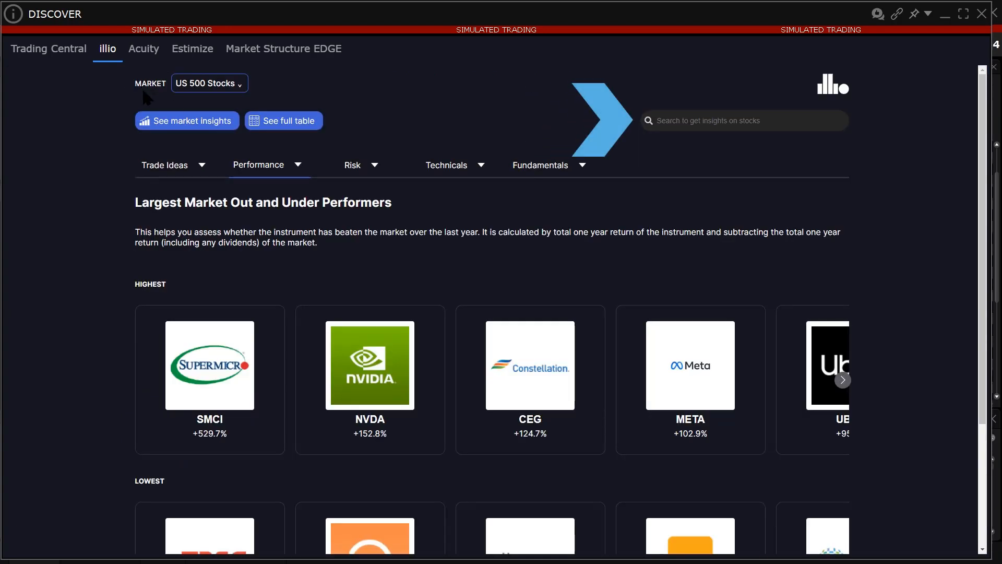
{"action": "left_click", "coordinate": [744, 121]}
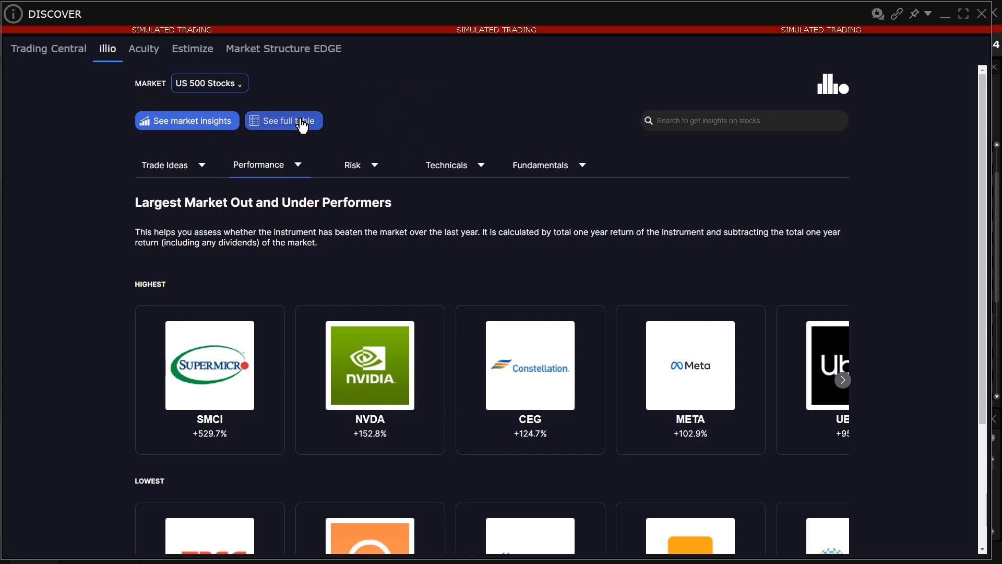
Open the US 500 Stocks full table and cycle through Risk, Technicals, Fundamentals to All.
{"action": "left_click", "coordinate": [284, 121]}
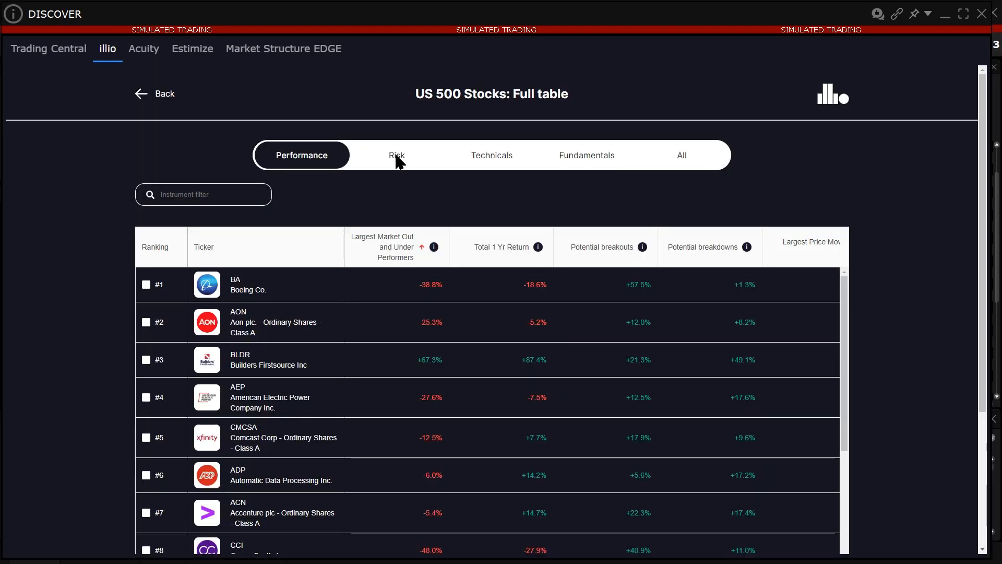
{"action": "left_click", "coordinate": [397, 155]}
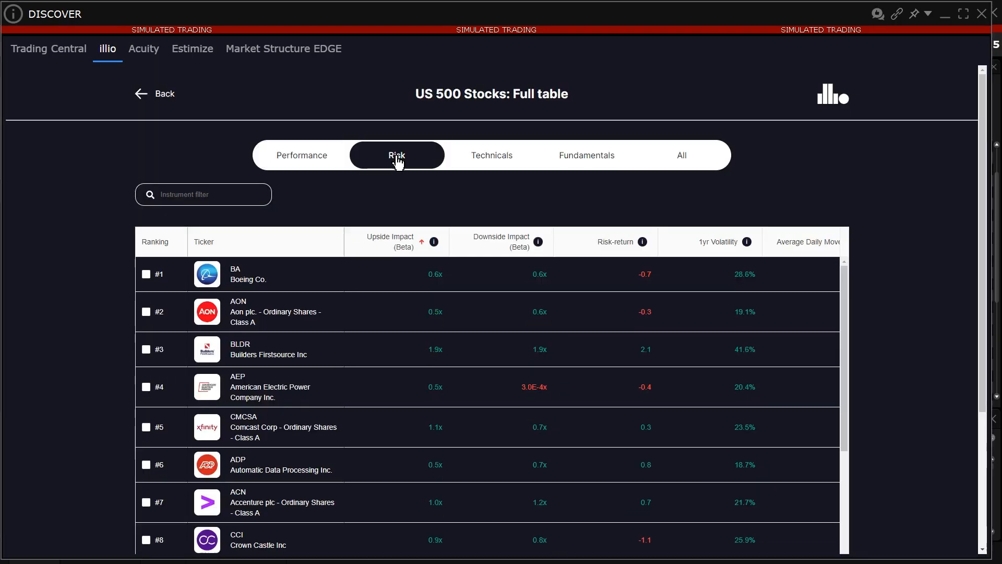
{"action": "left_click", "coordinate": [492, 155]}
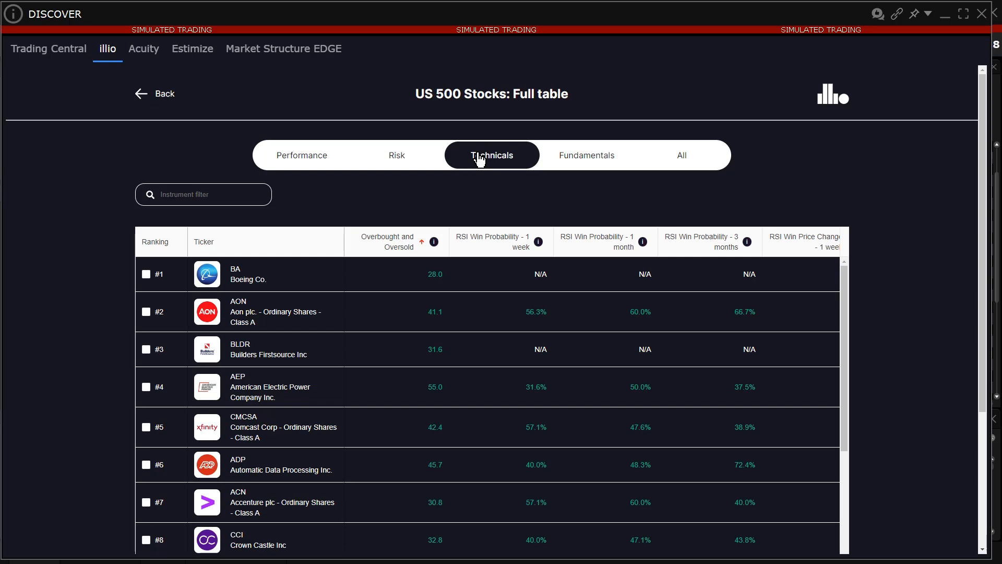
{"action": "mouse_move", "coordinate": [581, 161]}
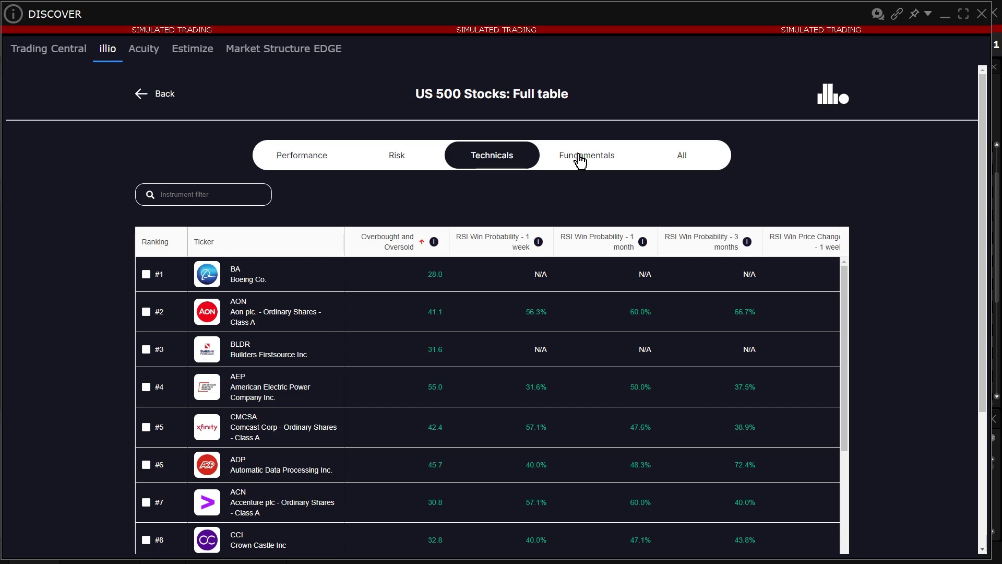
{"action": "left_click", "coordinate": [586, 155]}
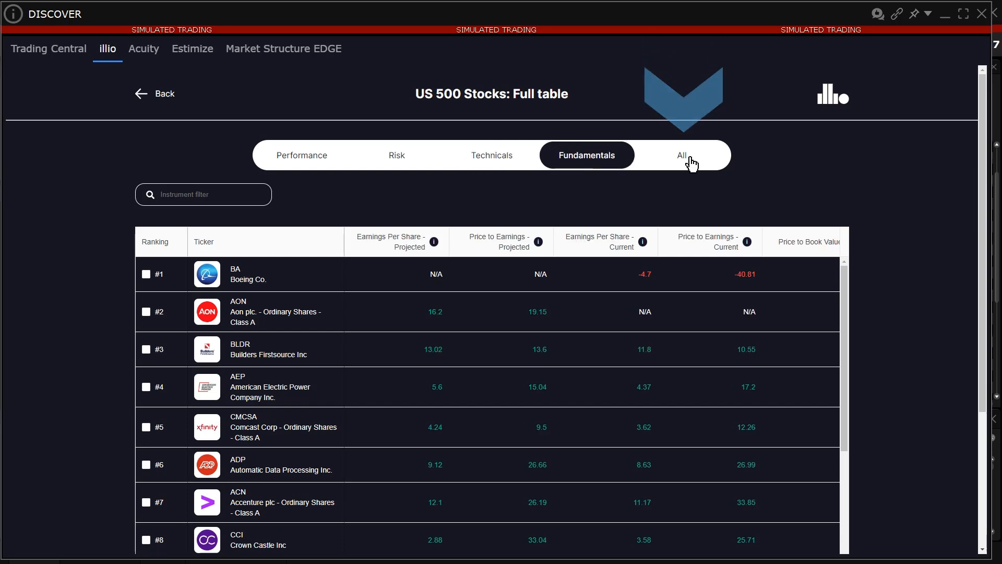
{"action": "left_click", "coordinate": [682, 156]}
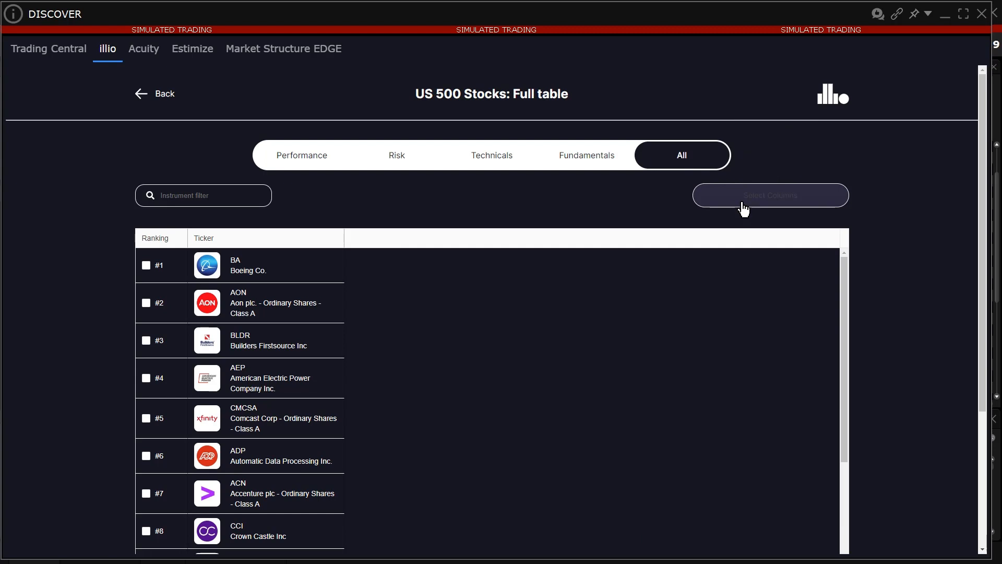
Add Dividend Yield, 1-Month Price Moves, Risk-return and Overbought/Oversold columns and save.
{"action": "left_click", "coordinate": [770, 195]}
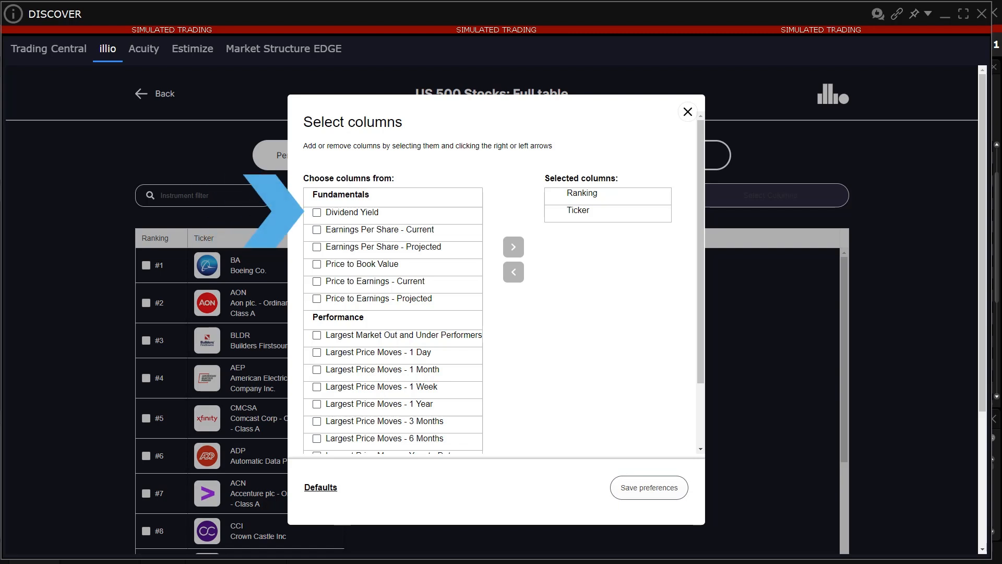
{"action": "left_click", "coordinate": [315, 212]}
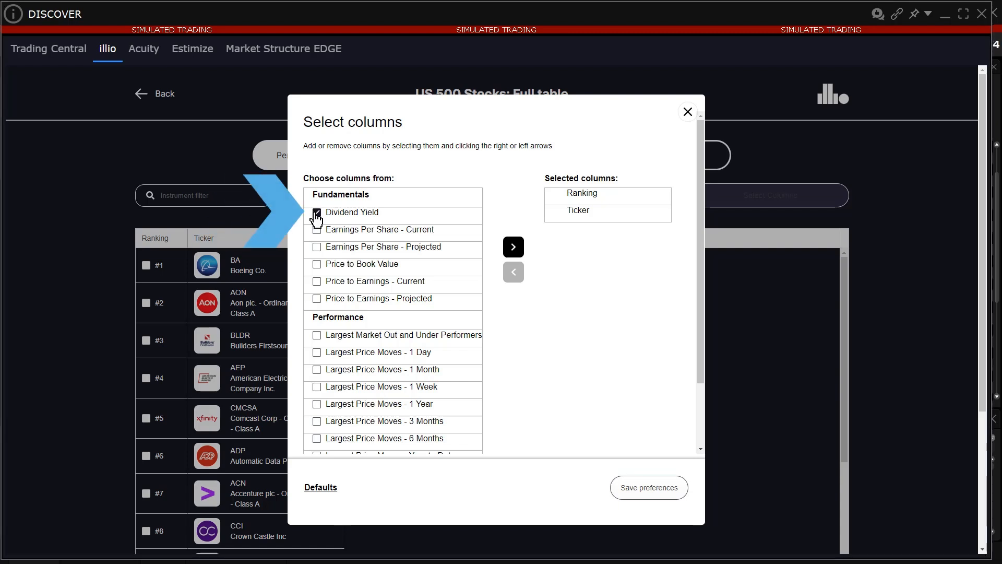
{"action": "left_click", "coordinate": [316, 212]}
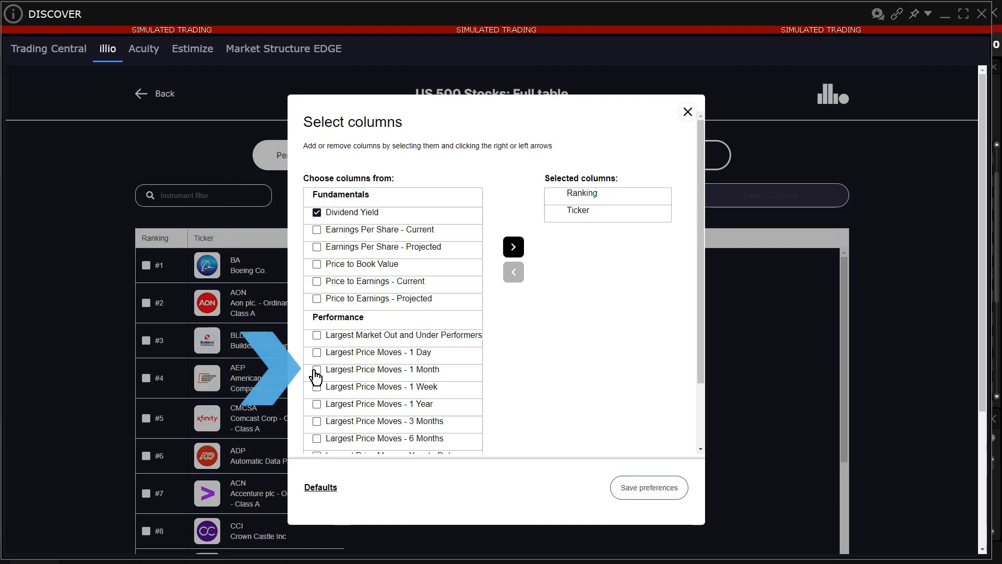
{"action": "left_click", "coordinate": [316, 369]}
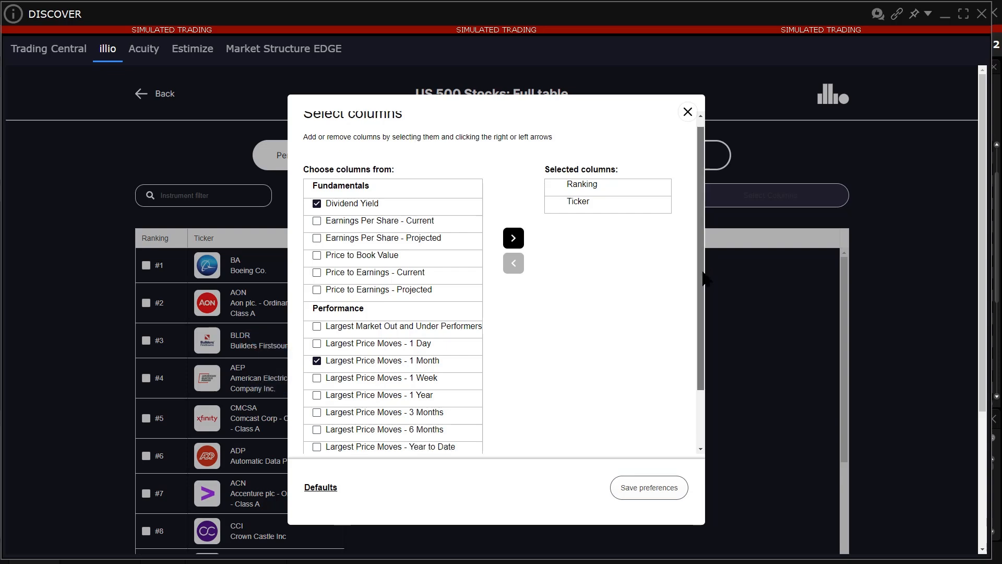
{"action": "scroll", "scroll_direction": "down", "scroll_amount": 3}
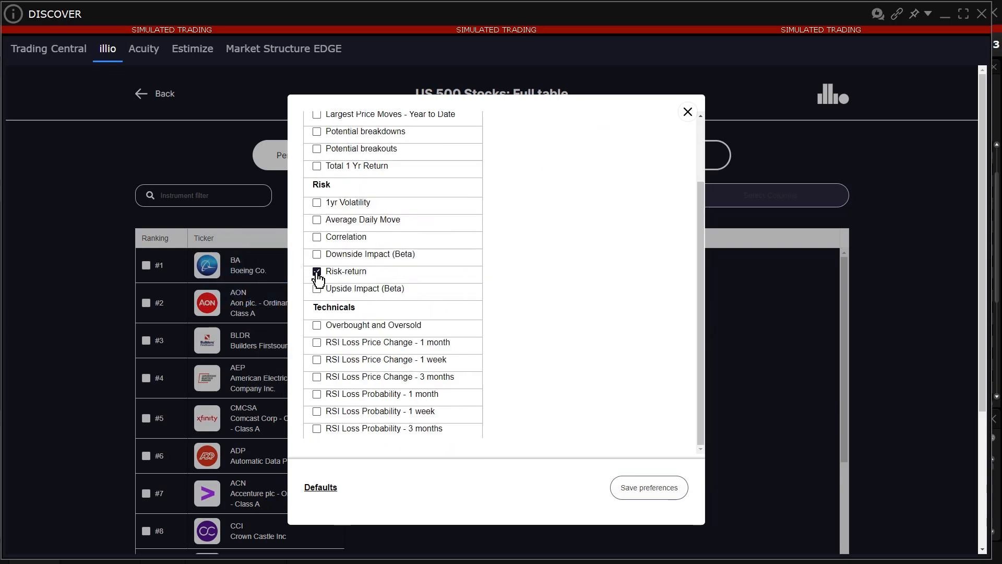
{"action": "left_click", "coordinate": [317, 271]}
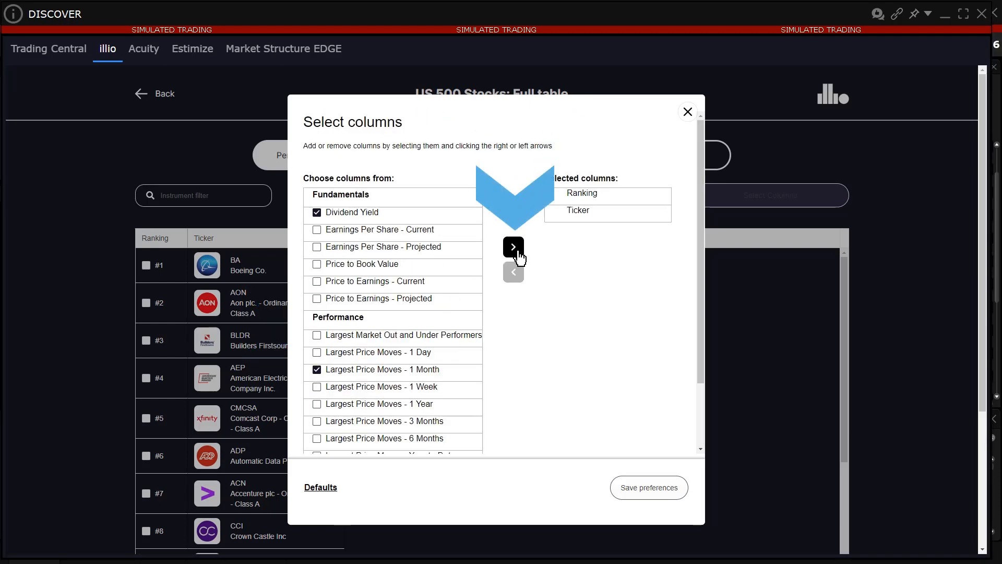
{"action": "left_click", "coordinate": [513, 247]}
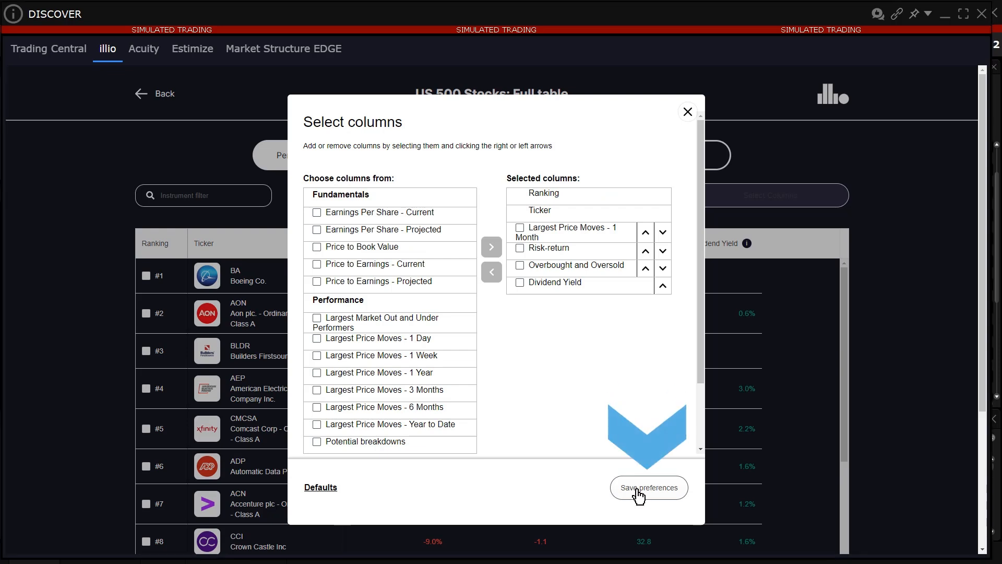
{"action": "left_click", "coordinate": [649, 488]}
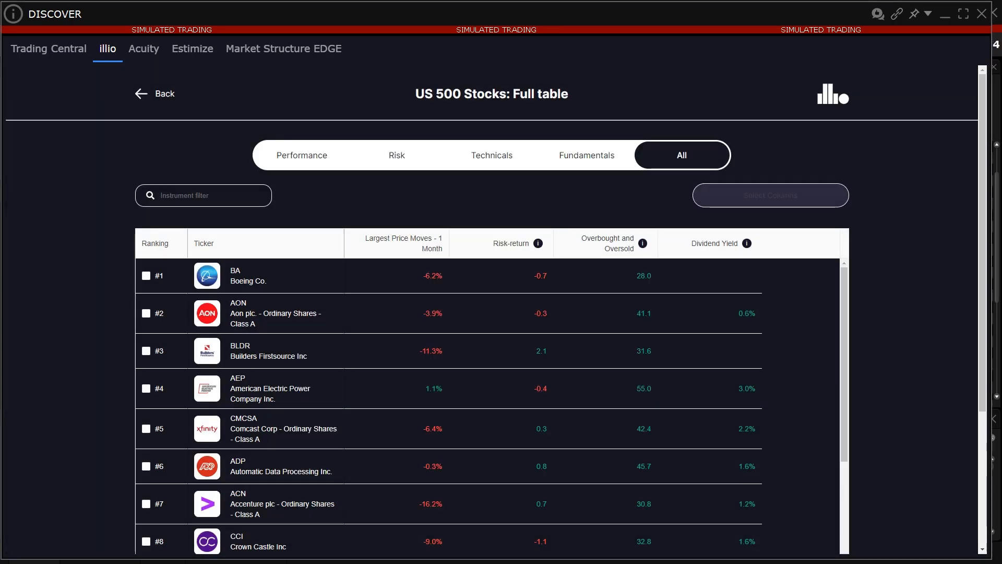